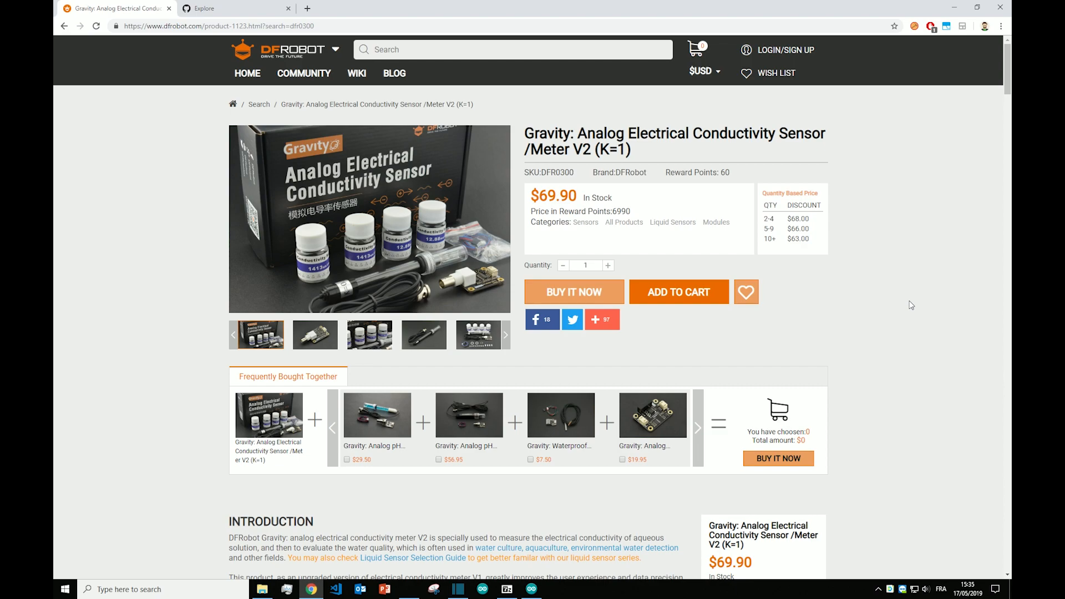
# - Scroll the DFRobot Gravity EC sensor V2 page down to the Arduino connection diagram
pyautogui.scroll(-3)
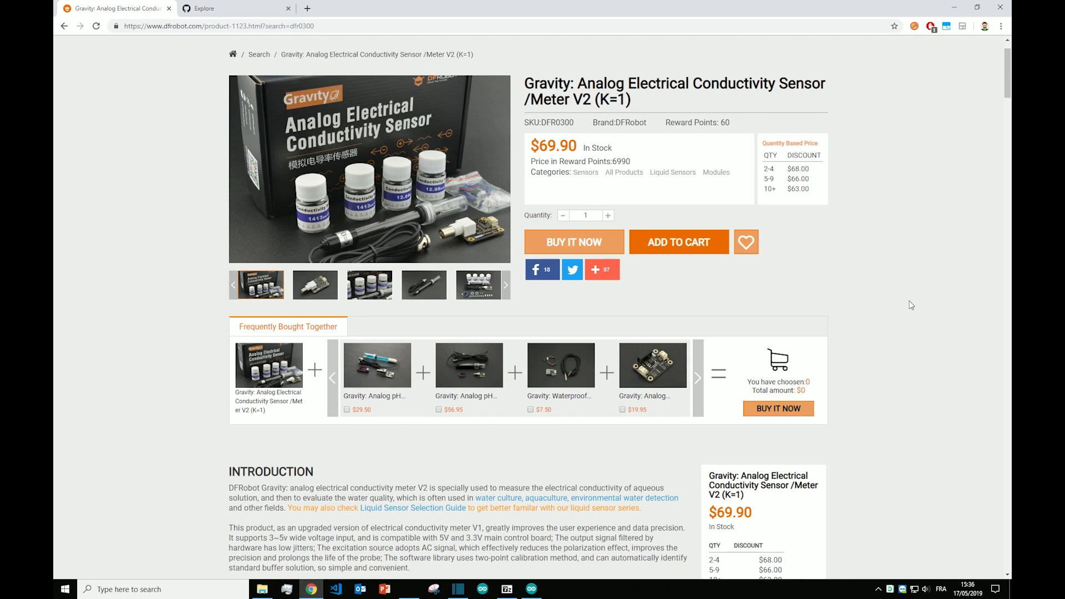
pyautogui.scroll(-3)
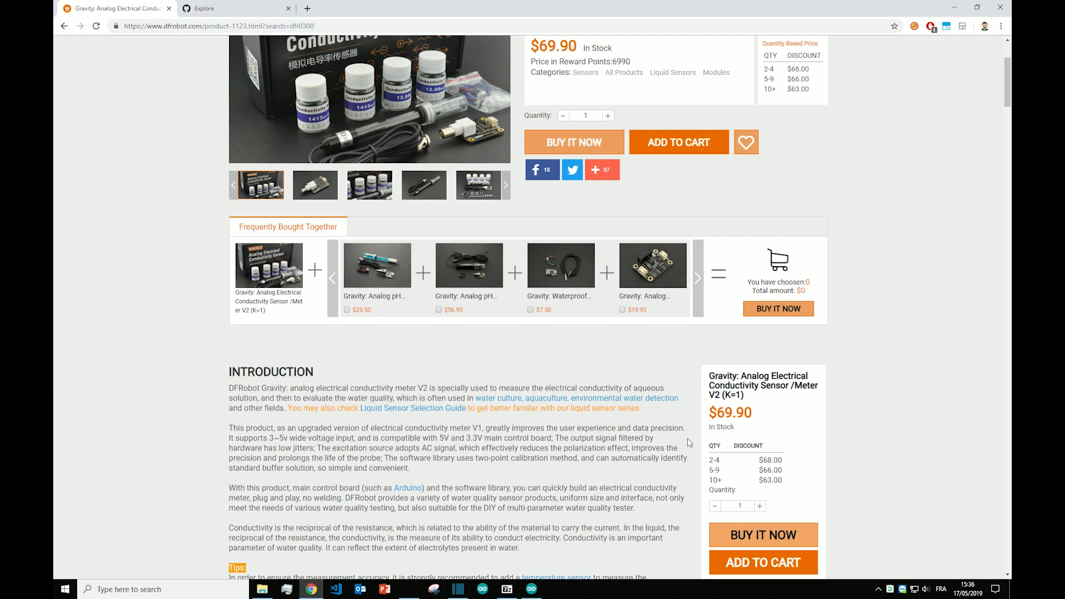
pyautogui.moveTo(440, 437); pyautogui.dragTo(475, 438)
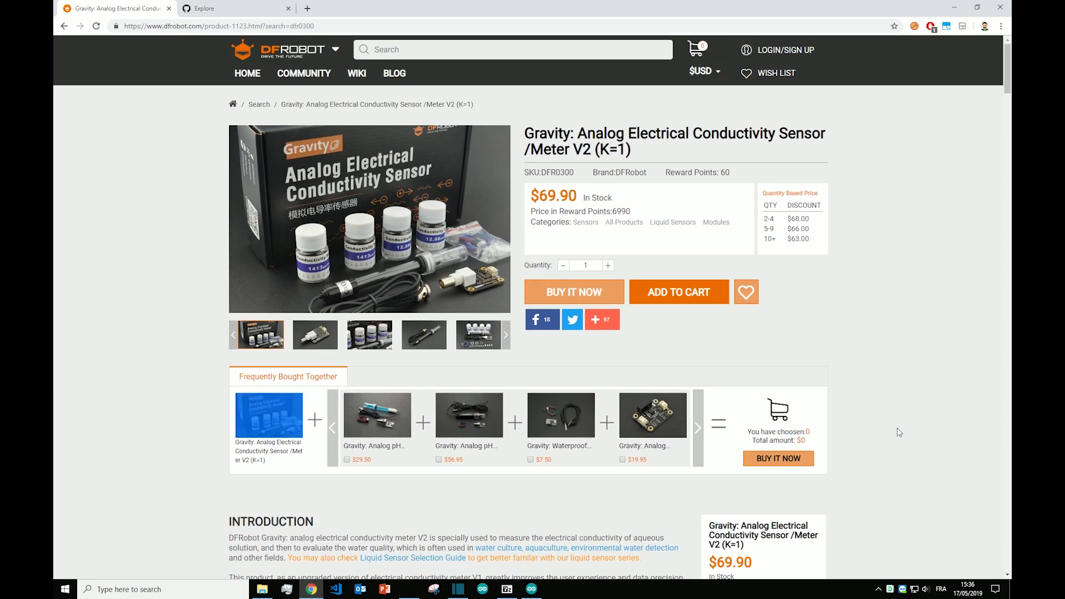
pyautogui.scroll(-3)
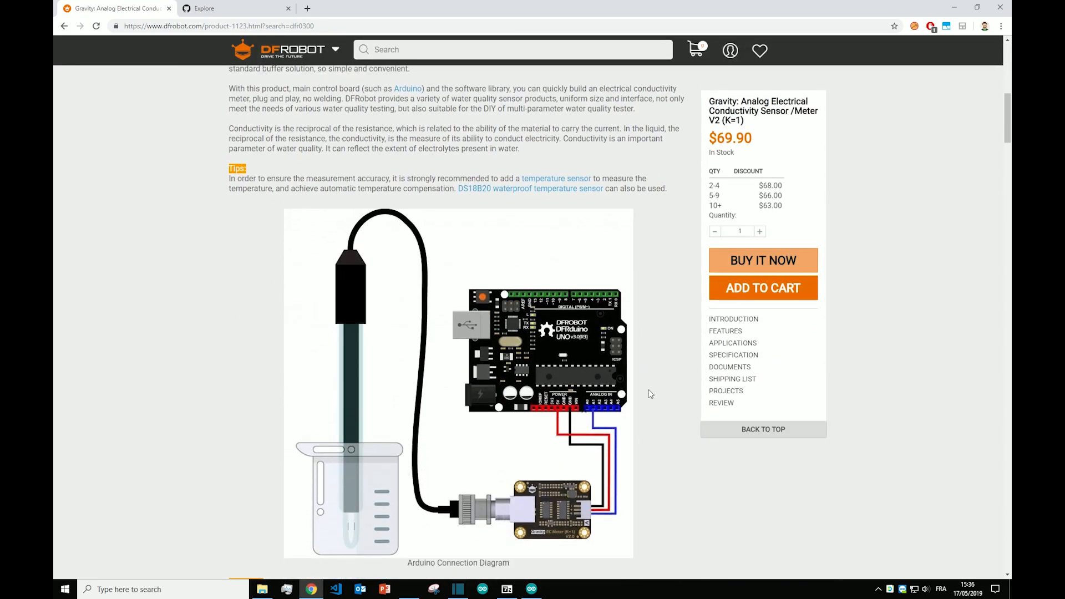
pyautogui.moveTo(887, 461)
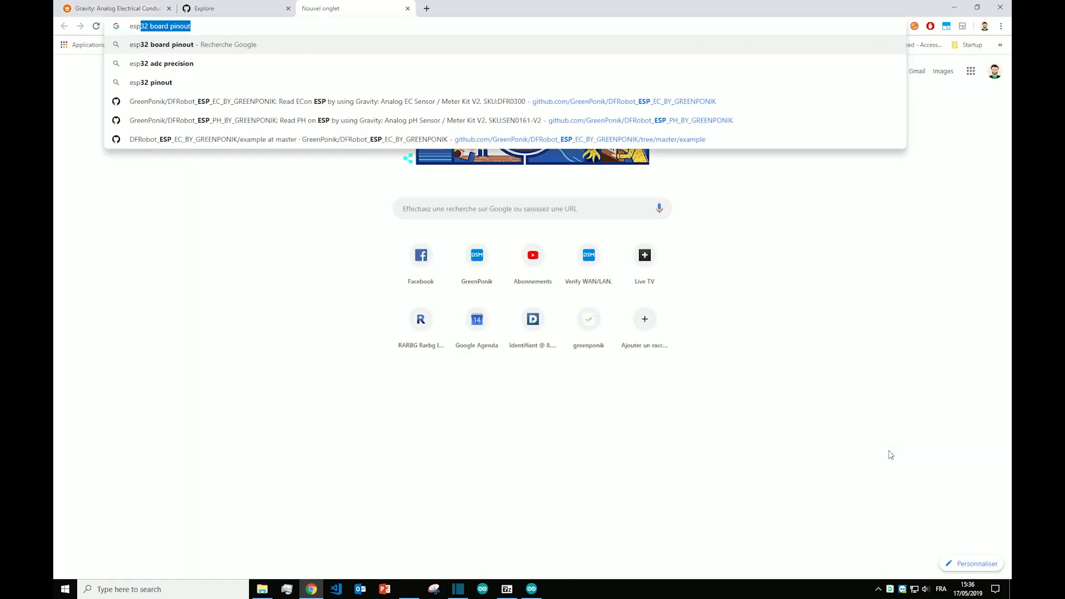
# - Search 'esp dev' to reach the Digi-Key ESP32-DEVKITC-32D-F page, then add a blank tab
pyautogui.write('esp dev')
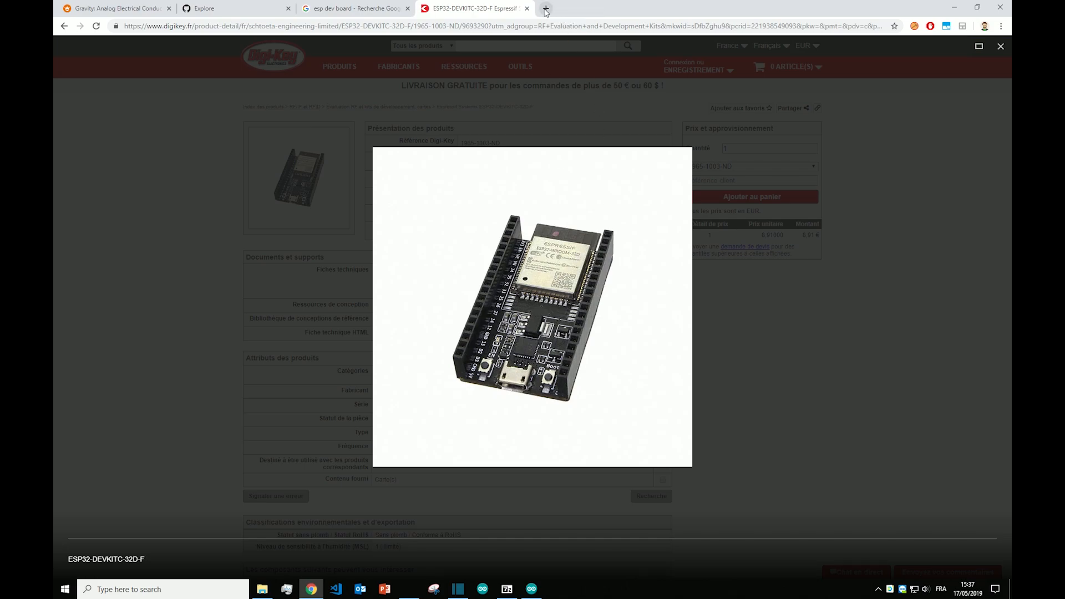
pyautogui.click(545, 8)
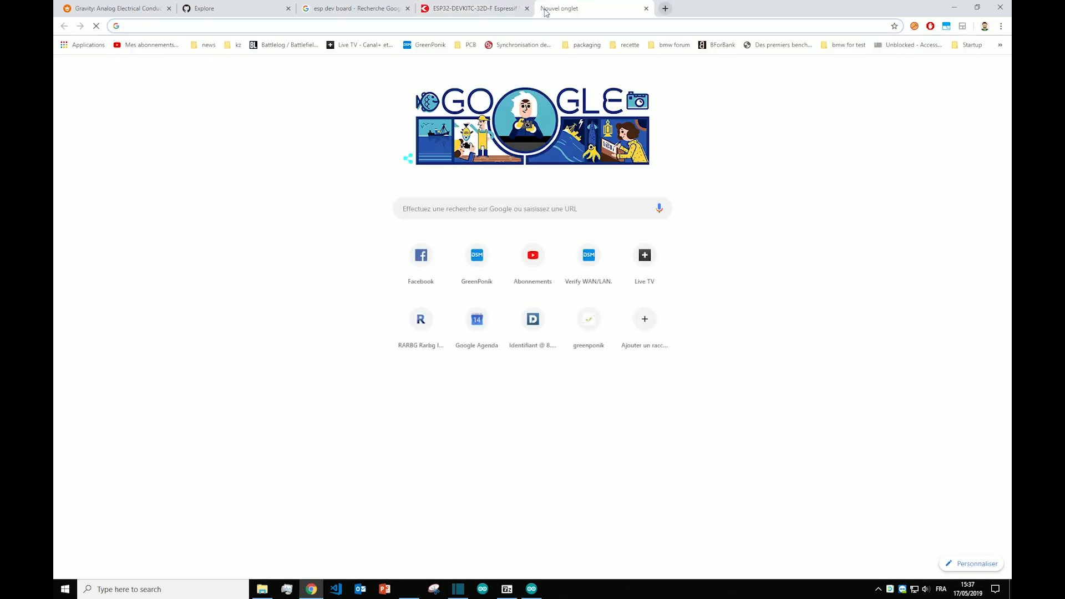
# - Search 'ads1115' for the Adafruit 1085 board, browse tabs, and return to the DFRobot EC page
pyautogui.write('ads1115')
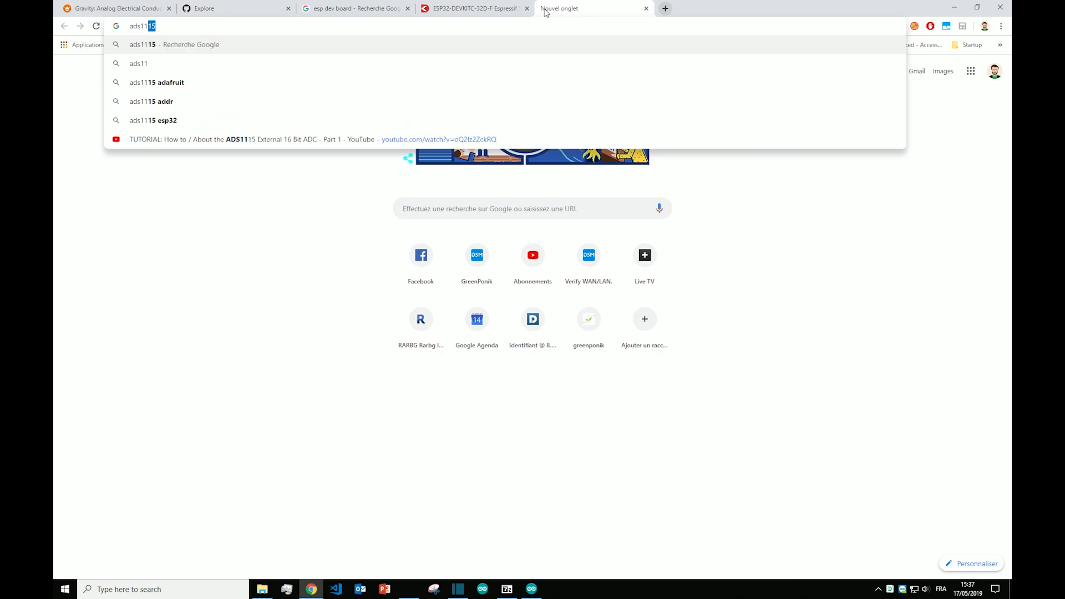
pyautogui.click(157, 82)
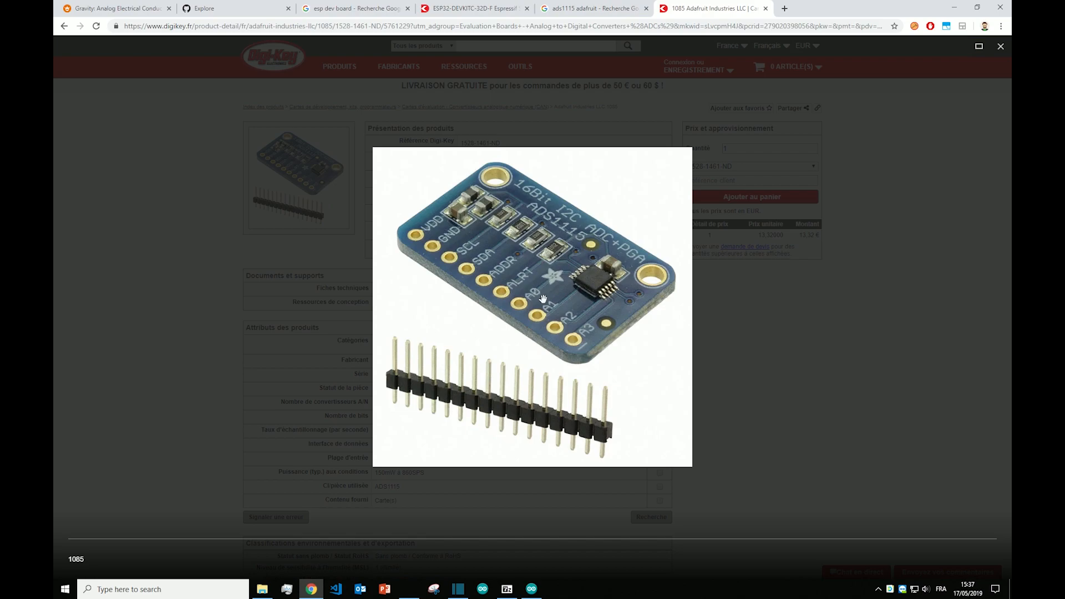
pyautogui.moveTo(551, 292)
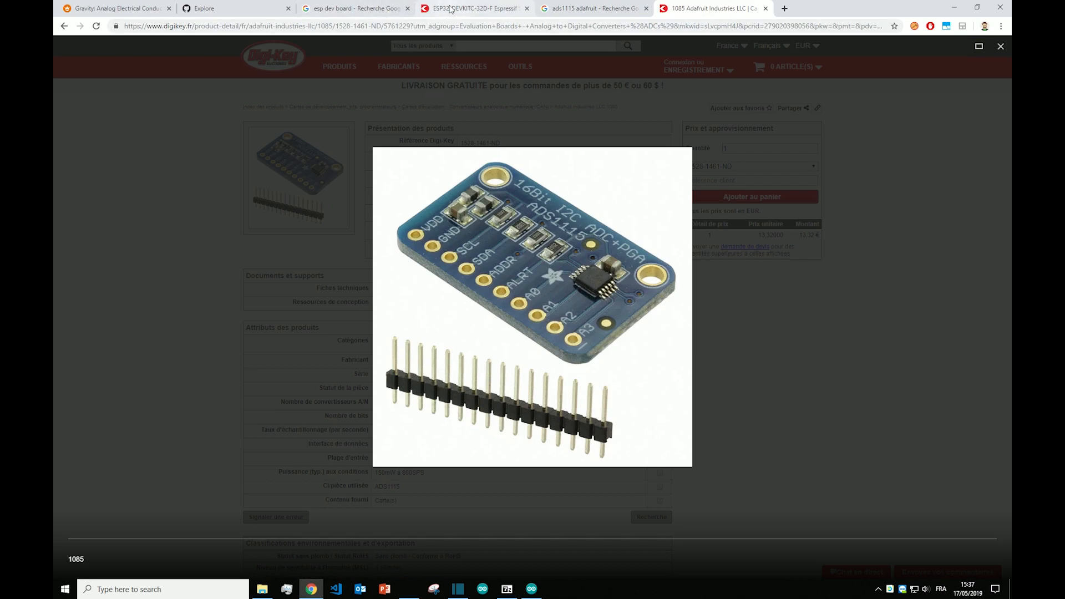
pyautogui.click(473, 9)
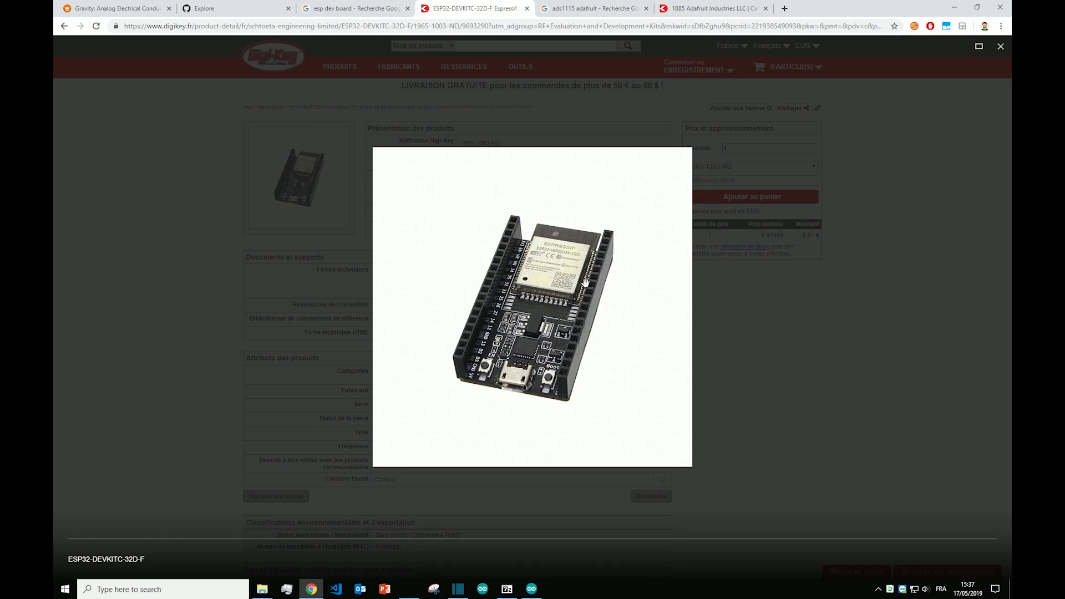
pyautogui.moveTo(611, 270)
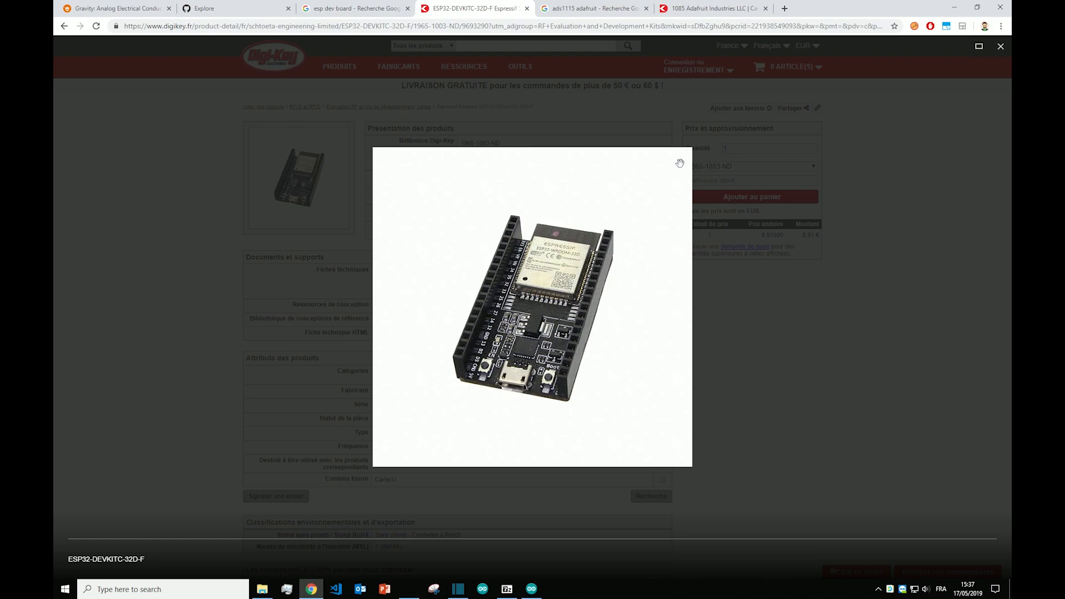
pyautogui.click(713, 8)
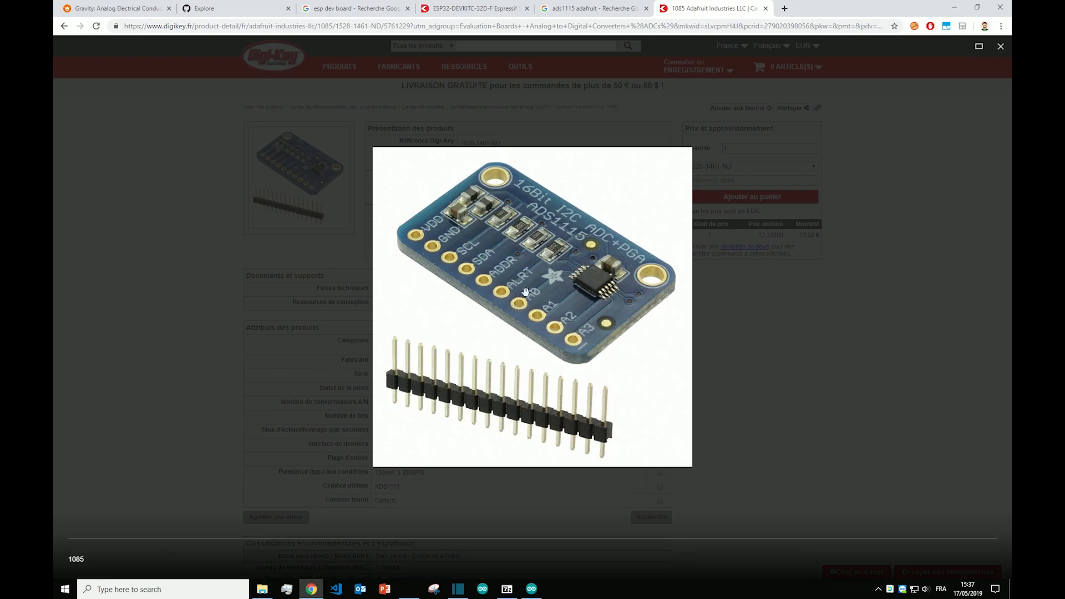
pyautogui.moveTo(571, 302)
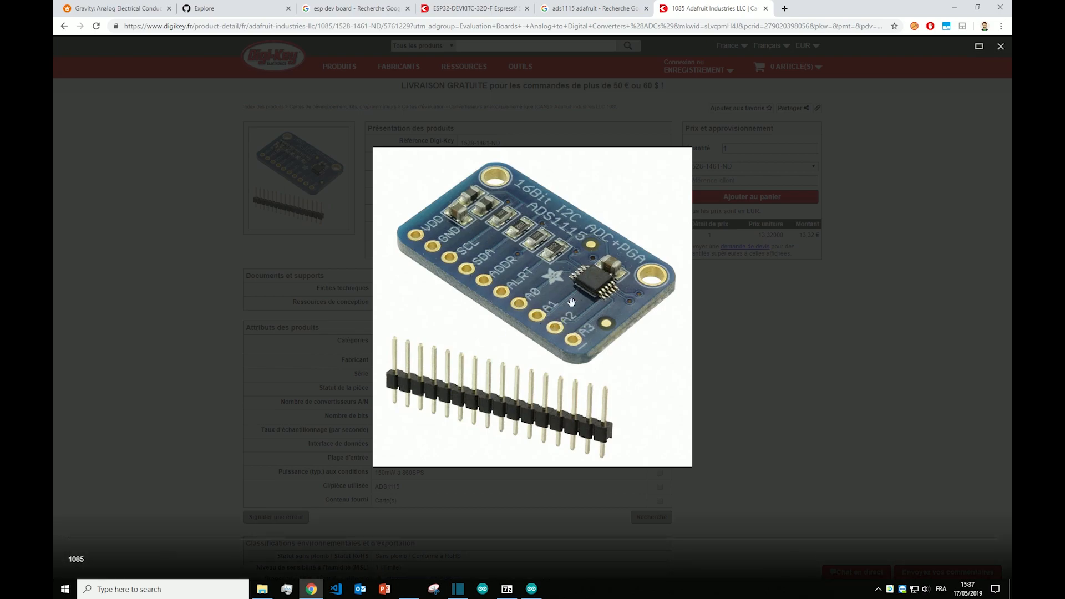
pyautogui.moveTo(591, 312)
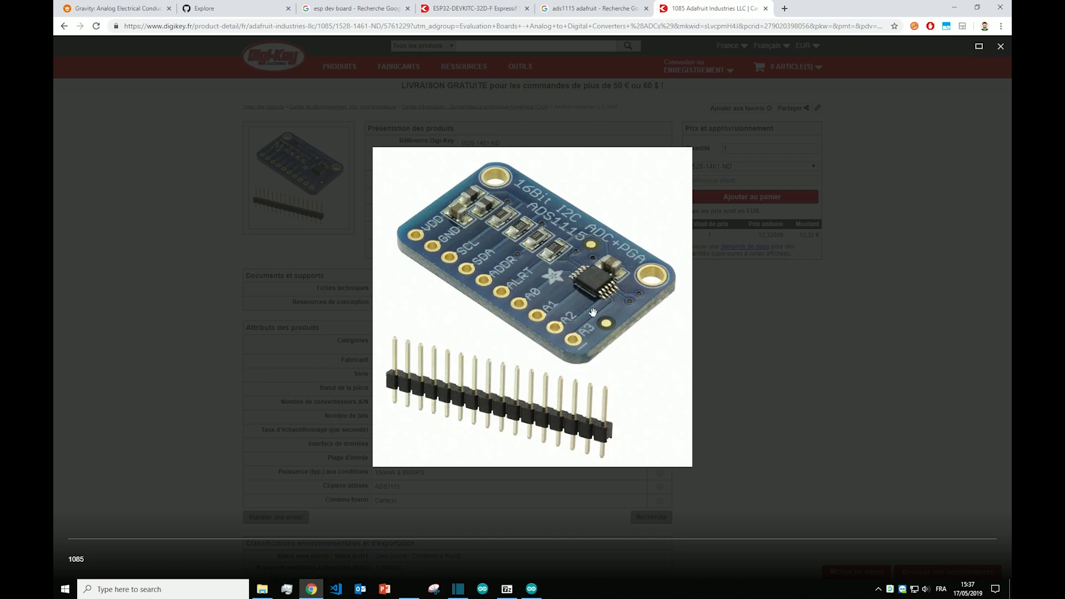
pyautogui.moveTo(541, 319)
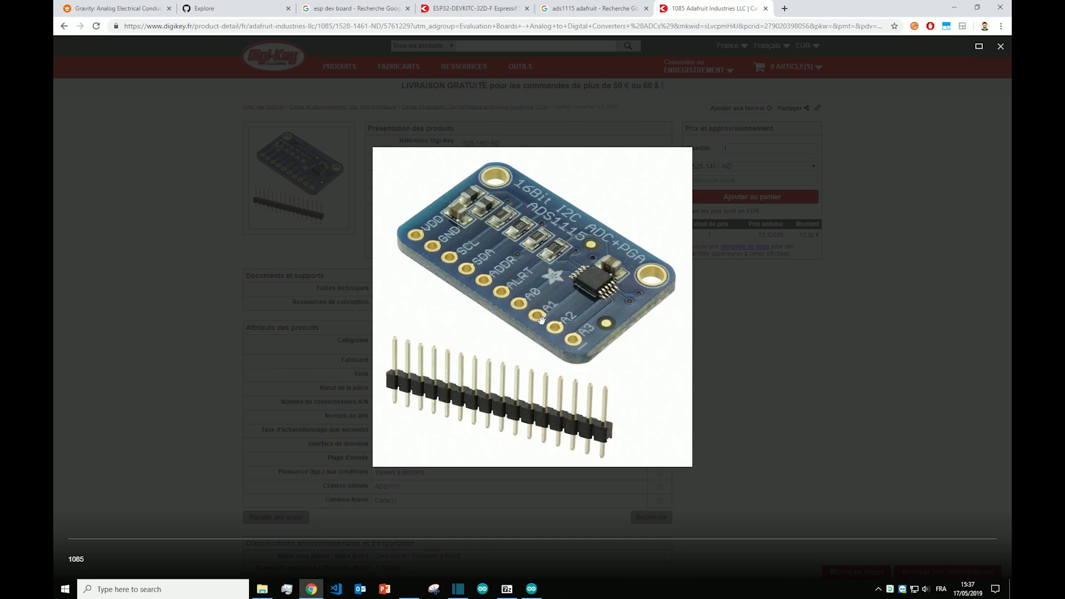
pyautogui.moveTo(540, 317)
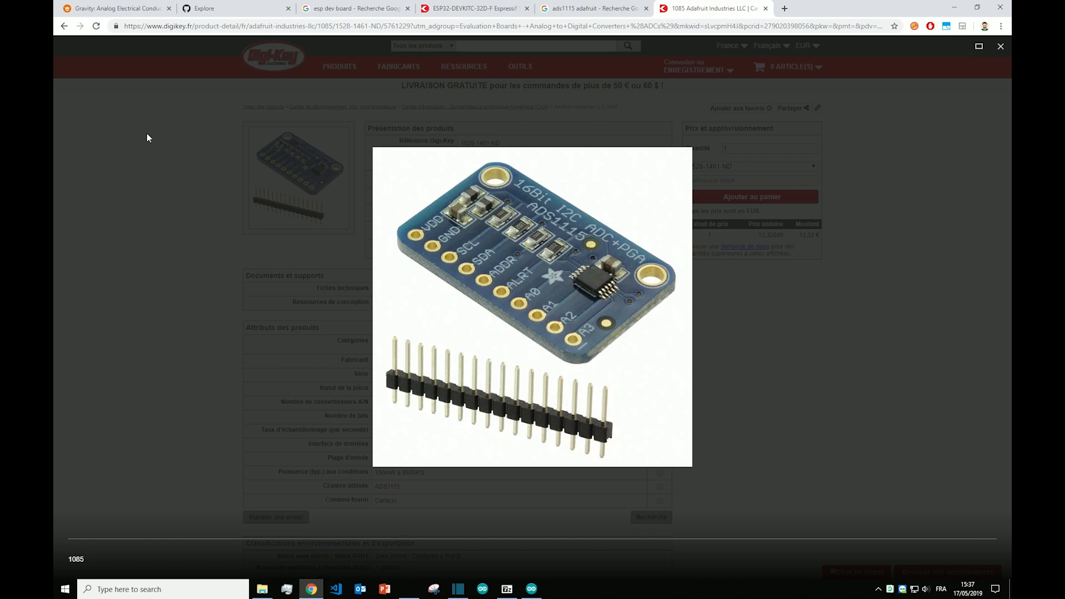
pyautogui.click(115, 9)
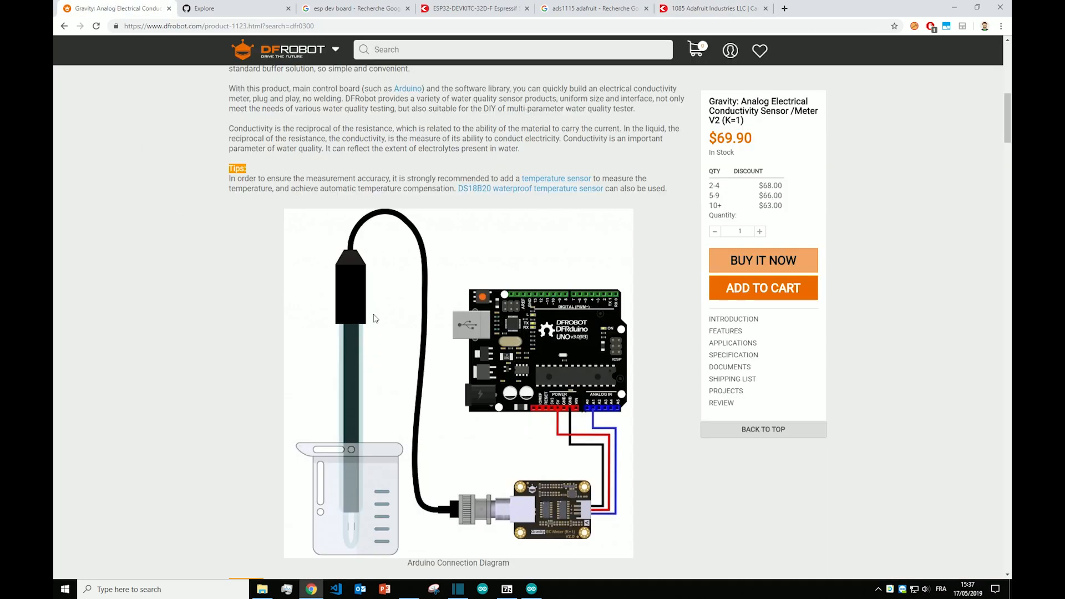
pyautogui.moveTo(574, 332)
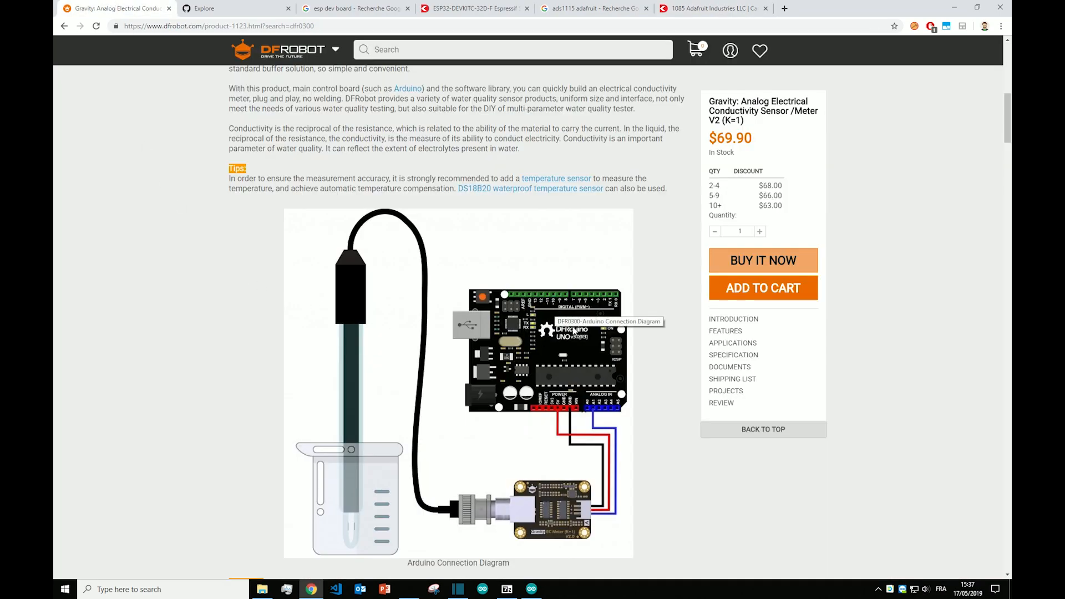
pyautogui.moveTo(645, 254)
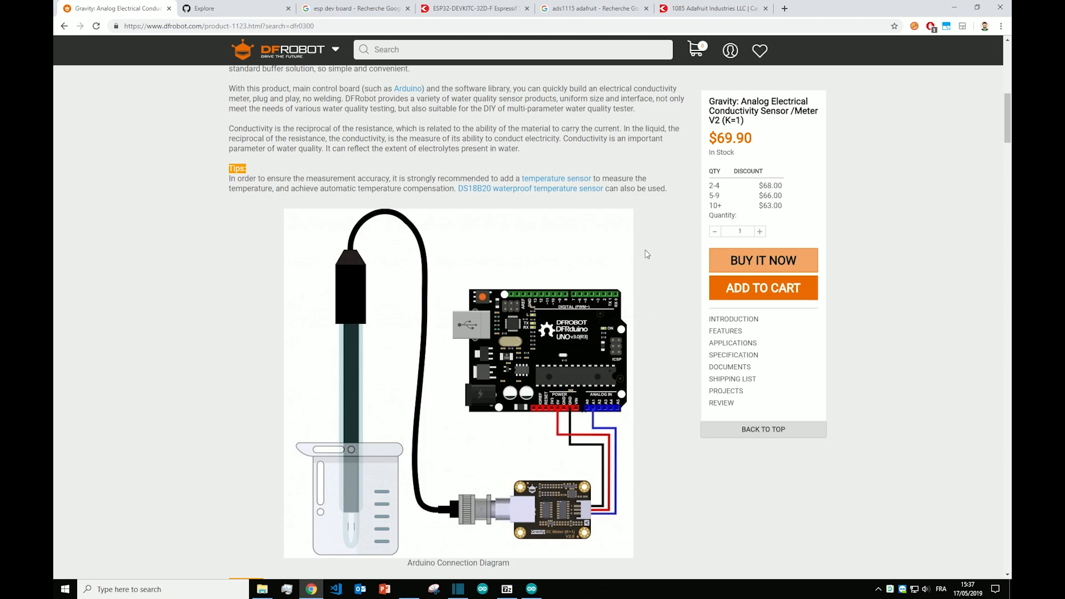
# - On the GitHub tab, search for 'greenponik' to list its three repositories
pyautogui.click(234, 8)
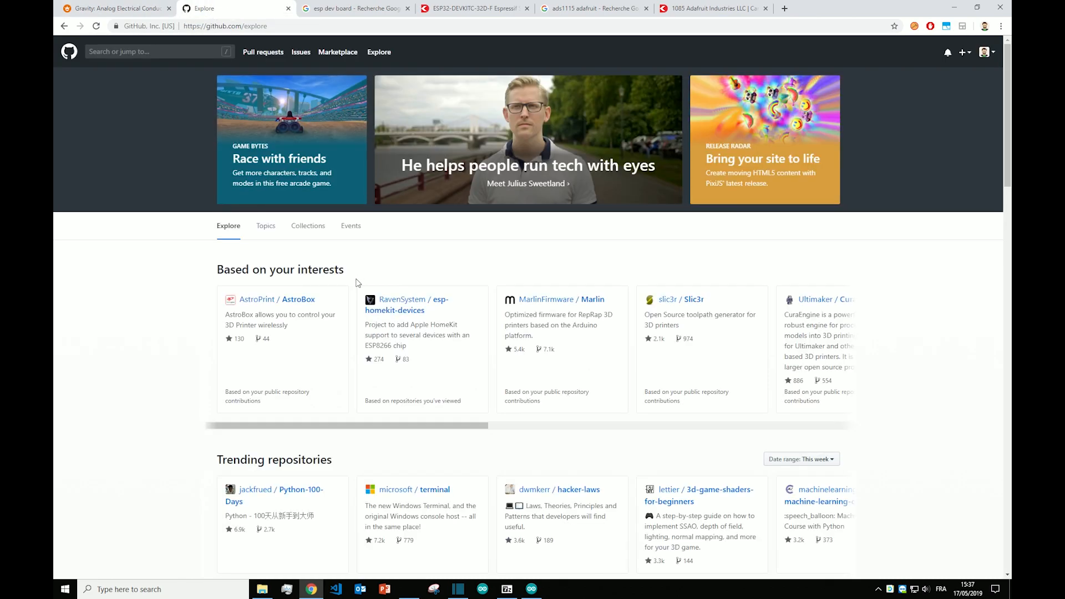
pyautogui.click(156, 51)
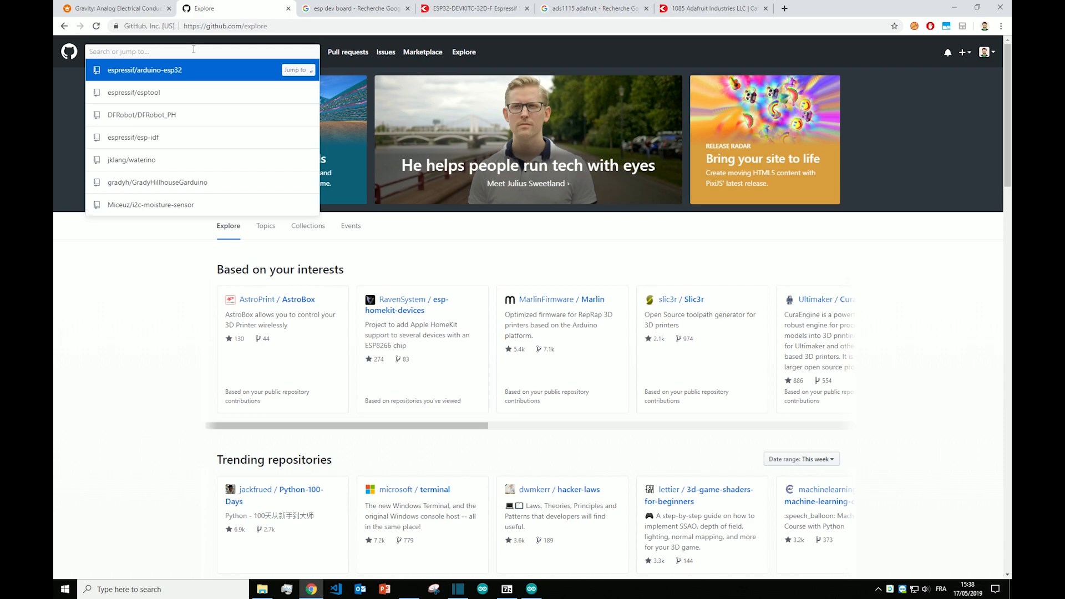
pyautogui.write('greenponik')
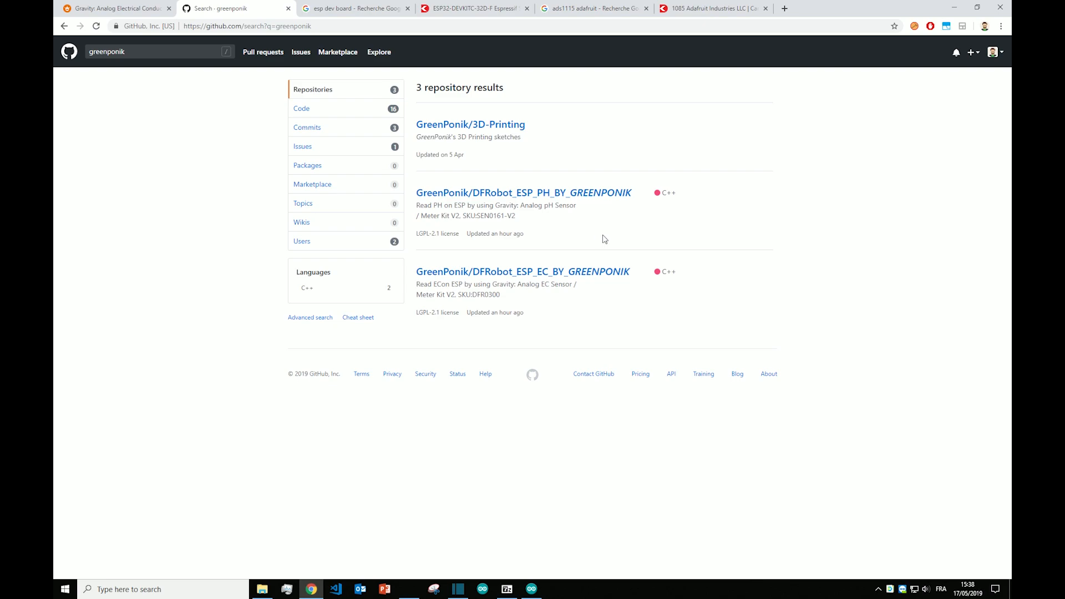
pyautogui.moveTo(606, 307)
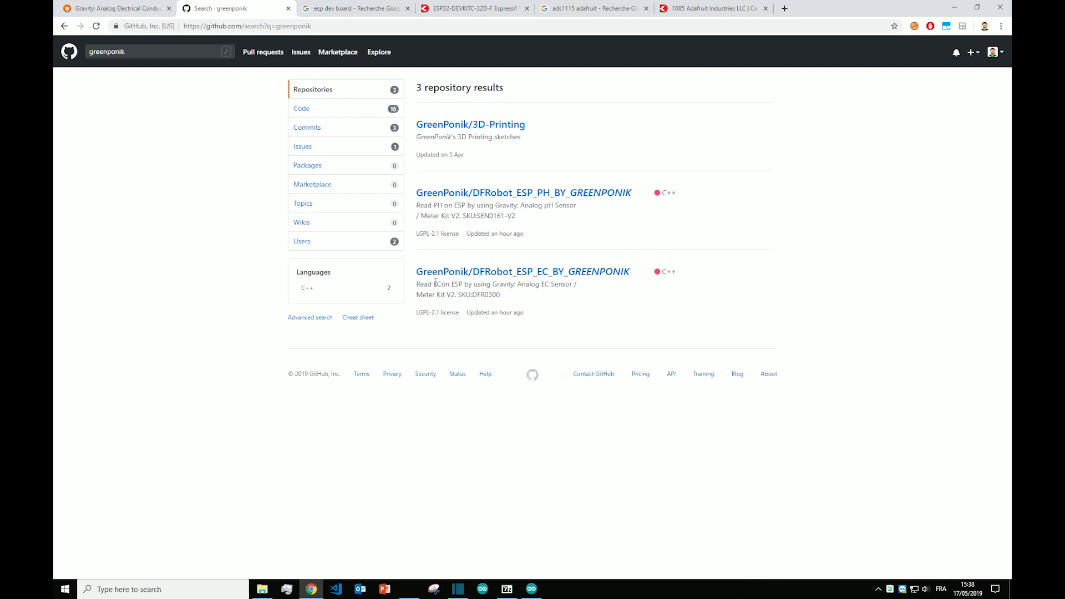
# - Open the DFRobot_ESP_EC_BY_GREENPONIK repository and download it as a ZIP archive
pyautogui.click(523, 272)
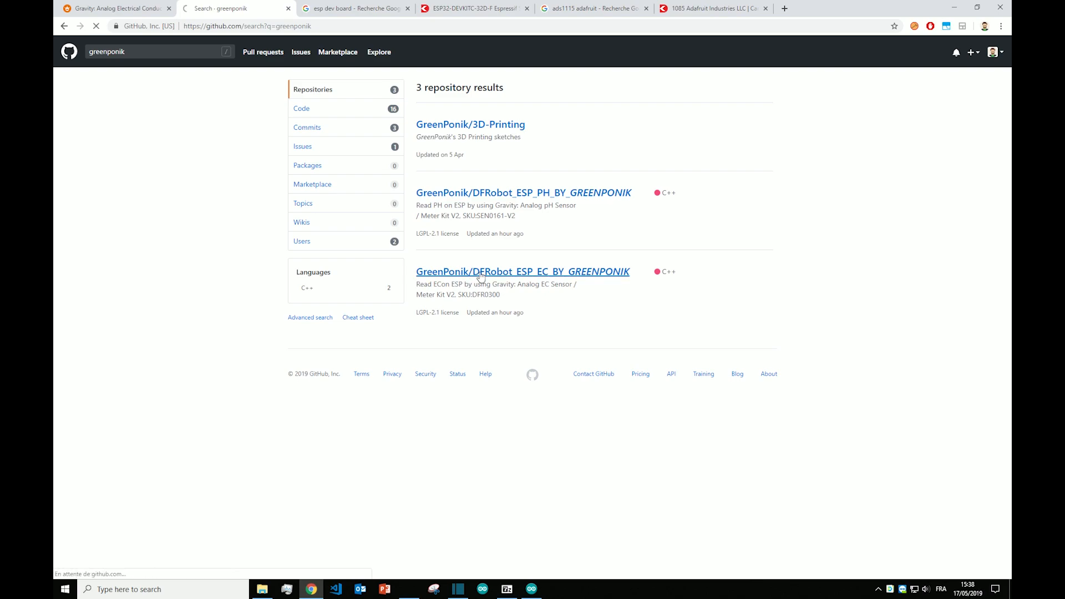
pyautogui.click(523, 271)
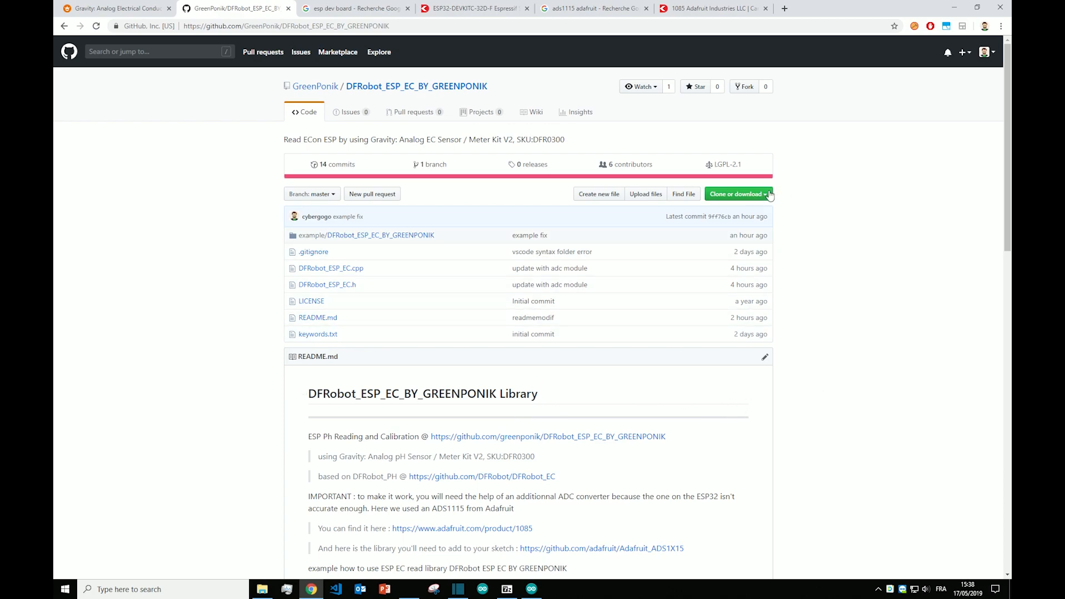
pyautogui.click(737, 193)
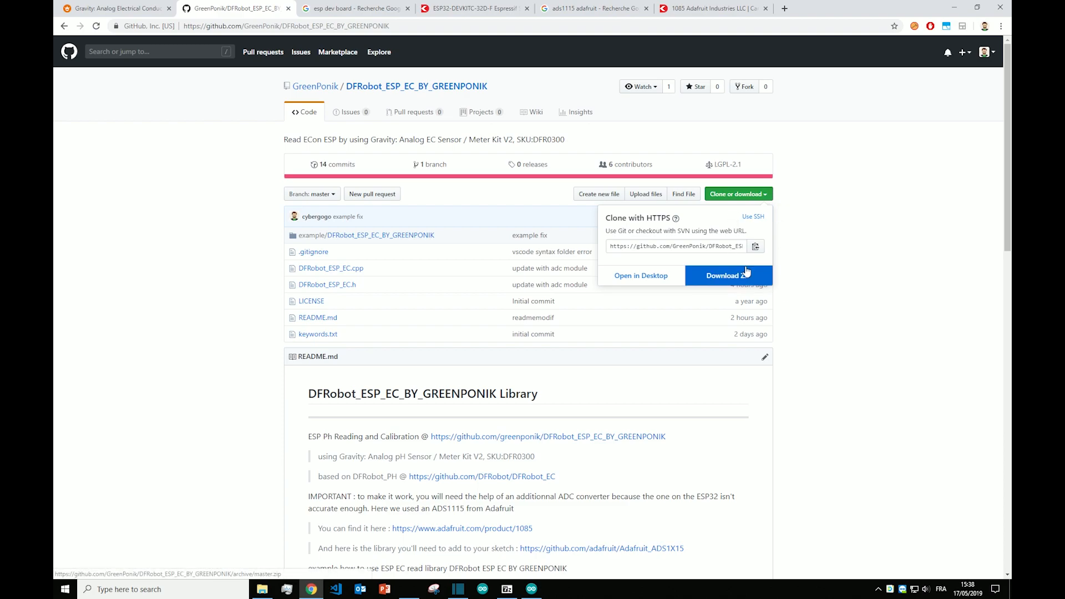
pyautogui.click(728, 275)
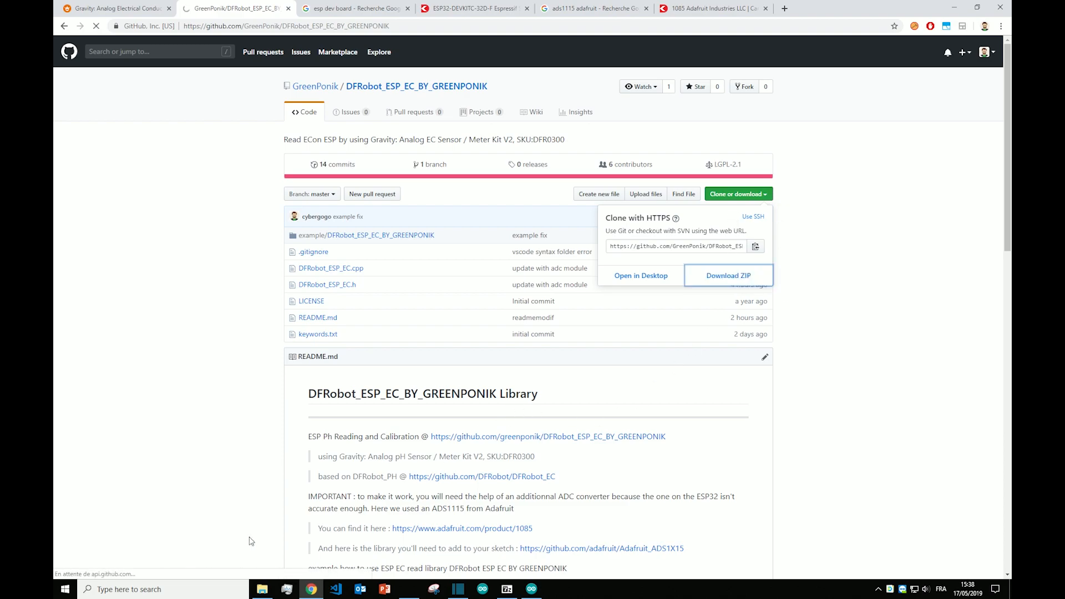
# - Bring up the Arduino libraries folder in File Explorer
pyautogui.click(727, 275)
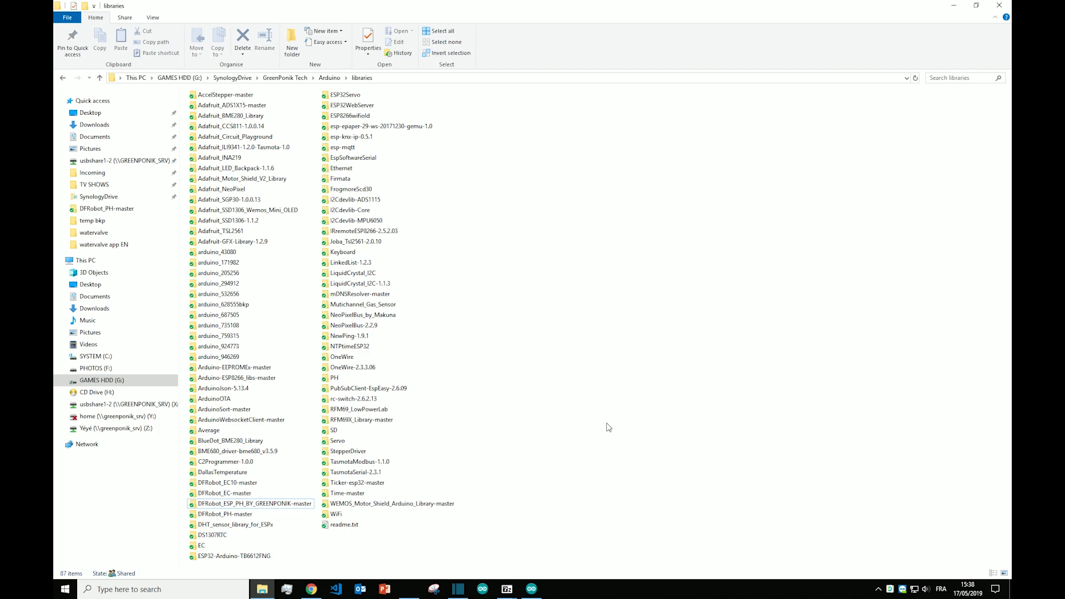
pyautogui.moveTo(565, 469)
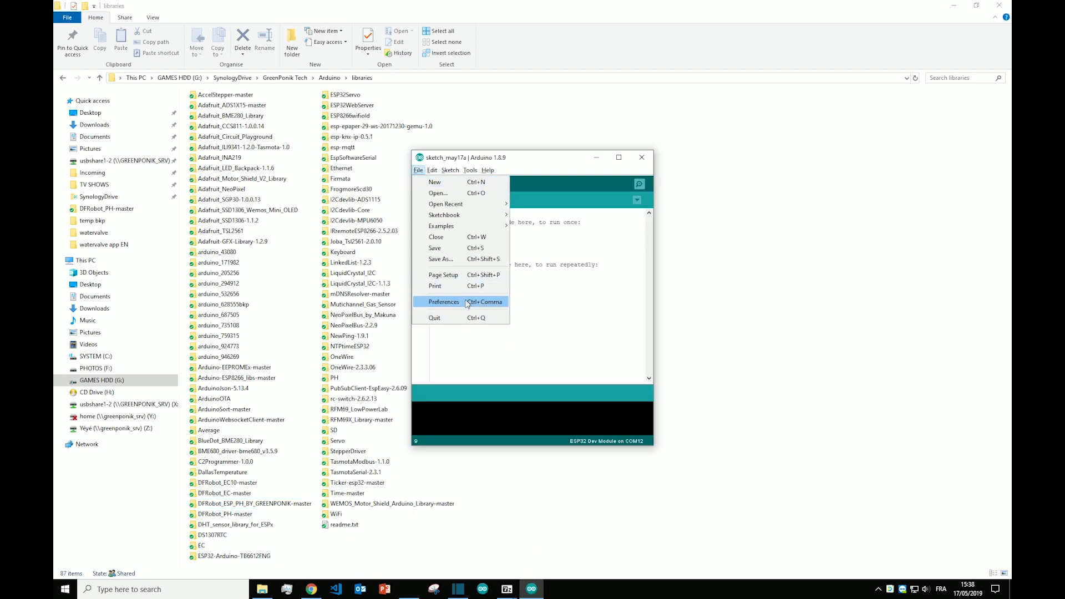
# - Check that the Preferences sketchbook location is the GreenPonik Tech Arduino folder, then close Preferences
pyautogui.click(444, 302)
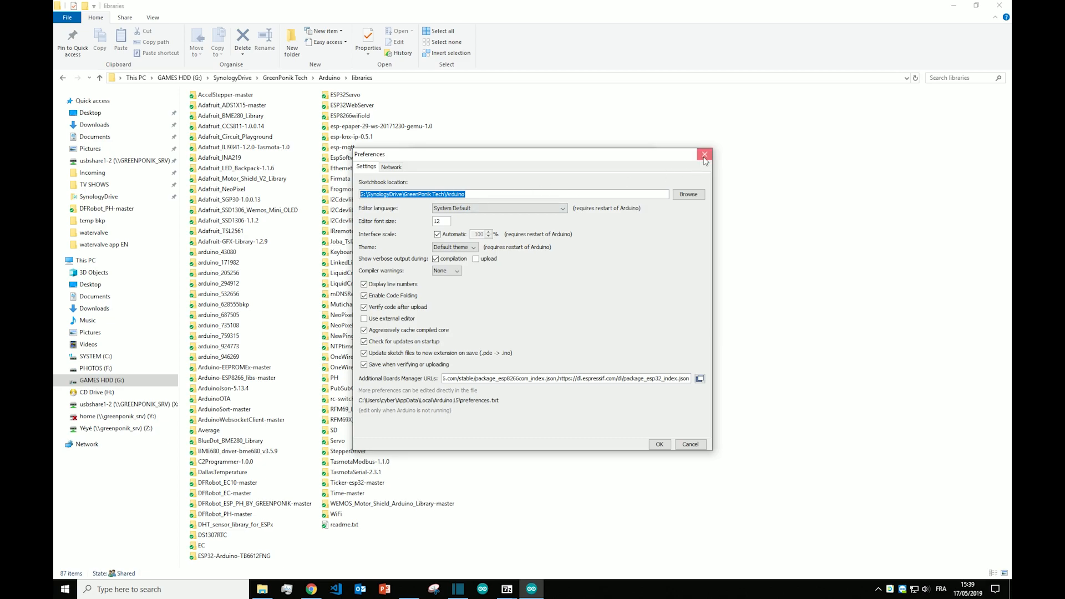
pyautogui.click(704, 155)
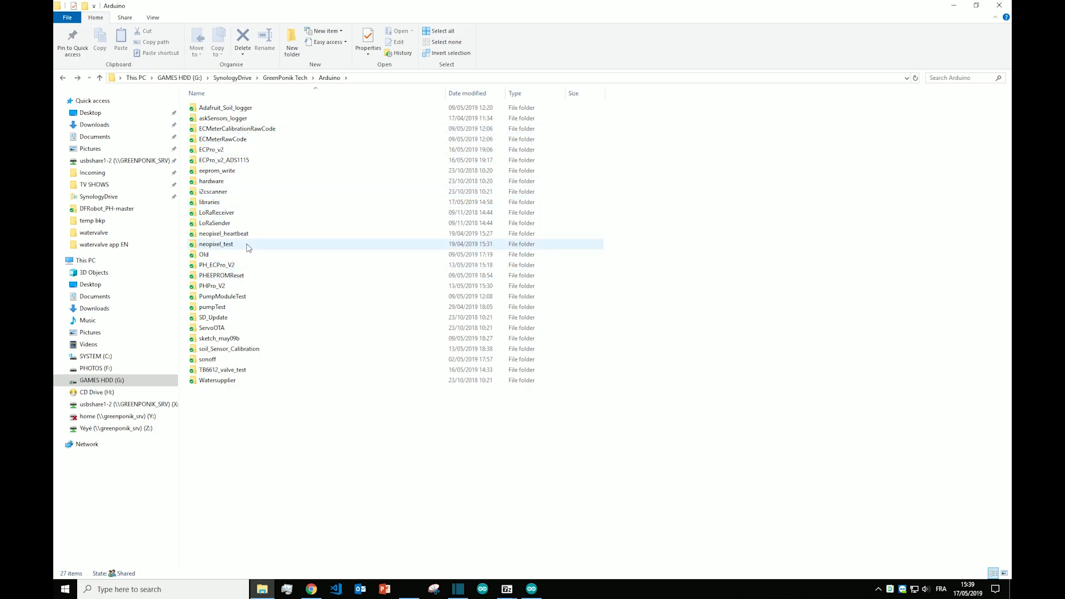
# - Open the libraries folder inside the Arduino directory
pyautogui.doubleClick(209, 202)
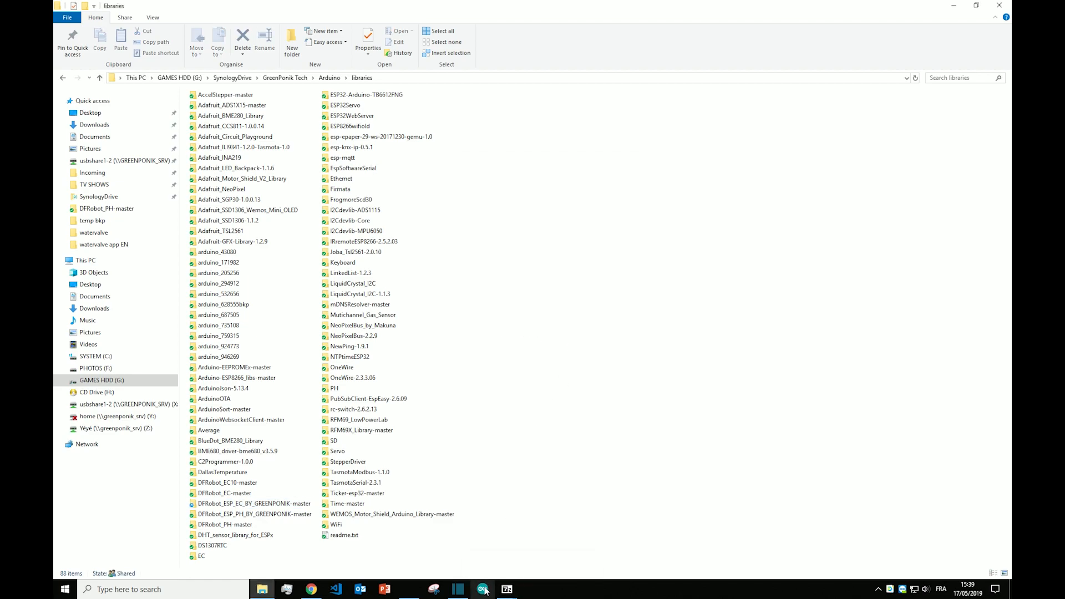
# - Launch Arduino IDE with blank sketch_may17a and place its window on the right half
pyautogui.click(483, 589)
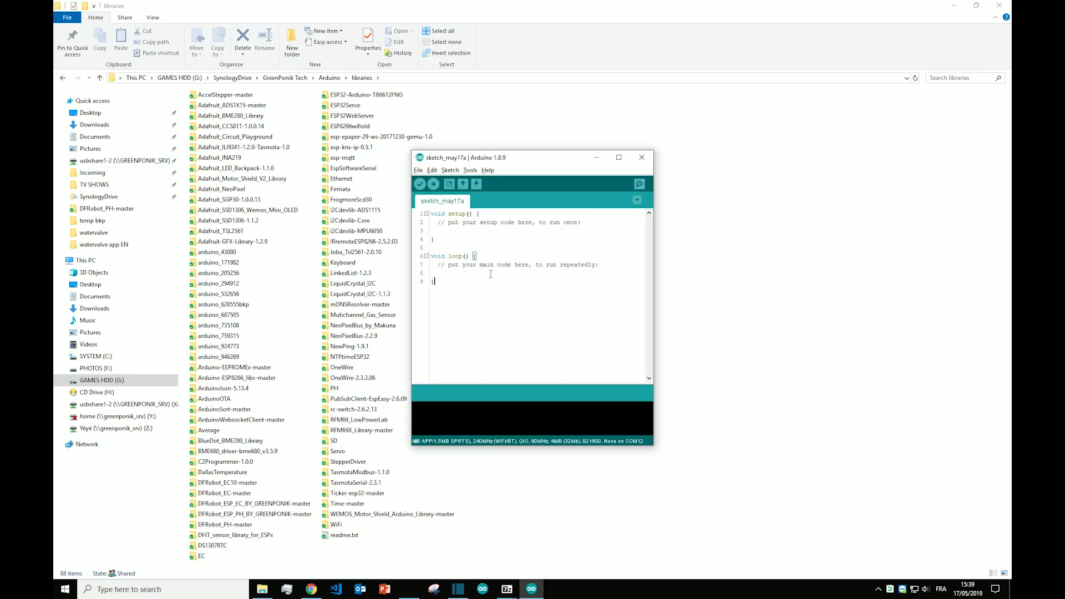
pyautogui.moveTo(529, 157); pyautogui.dragTo(804, 160)
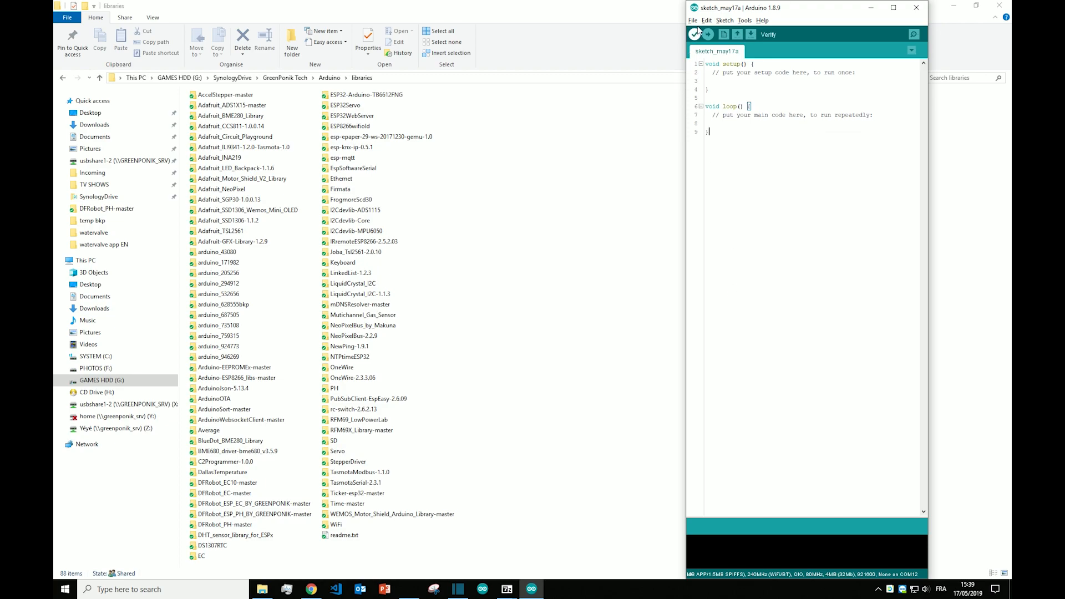
# - Open the DFRobot_ESP_EC_BY_GREENPONIK example sketch from File > Examples
pyautogui.click(692, 20)
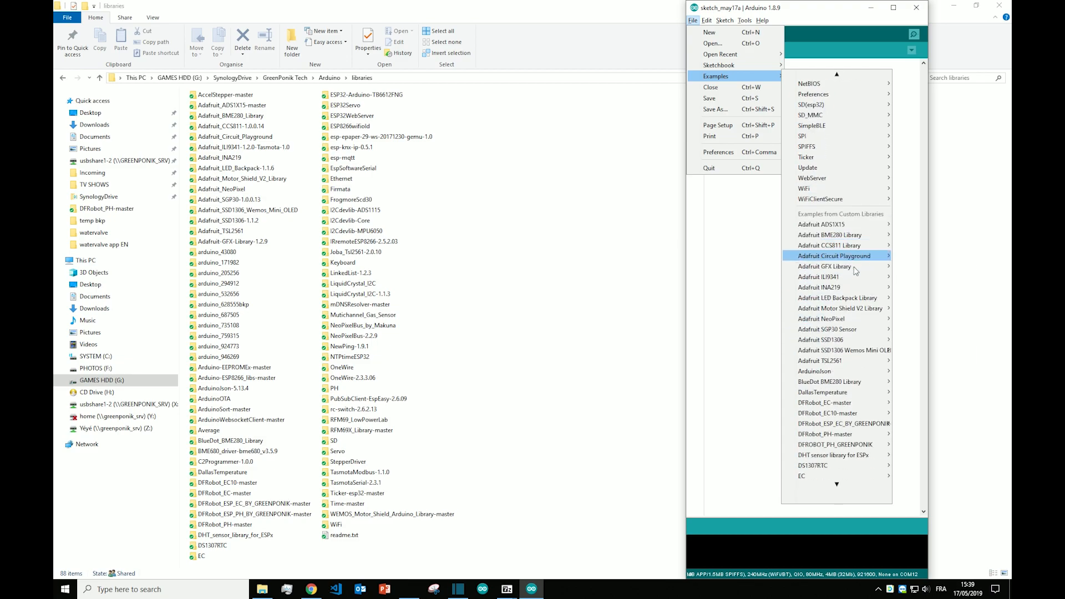
pyautogui.moveTo(844, 271)
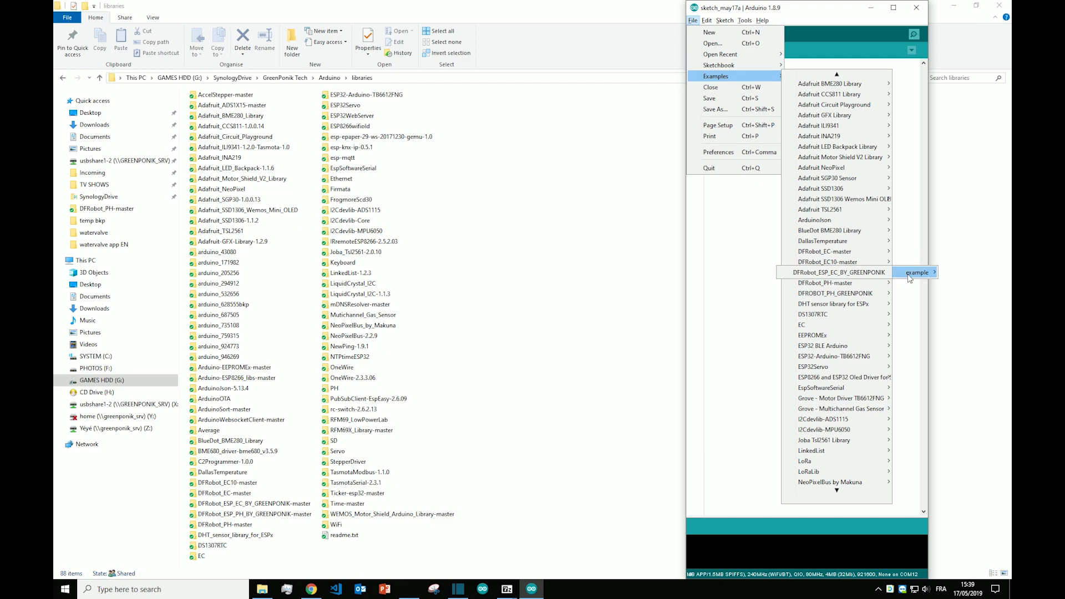
pyautogui.moveTo(815, 275)
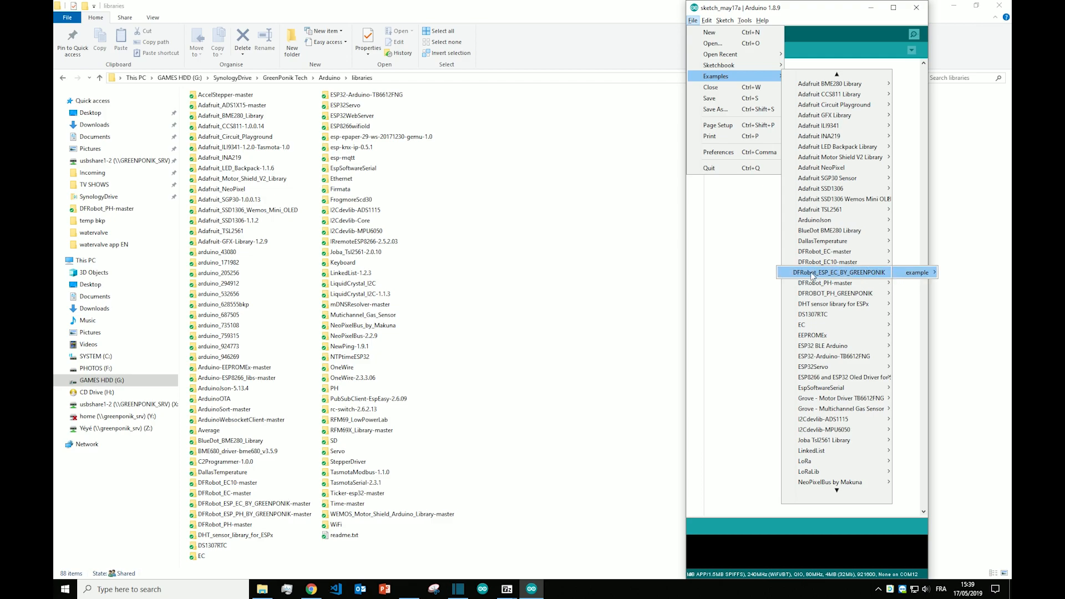
pyautogui.click(916, 272)
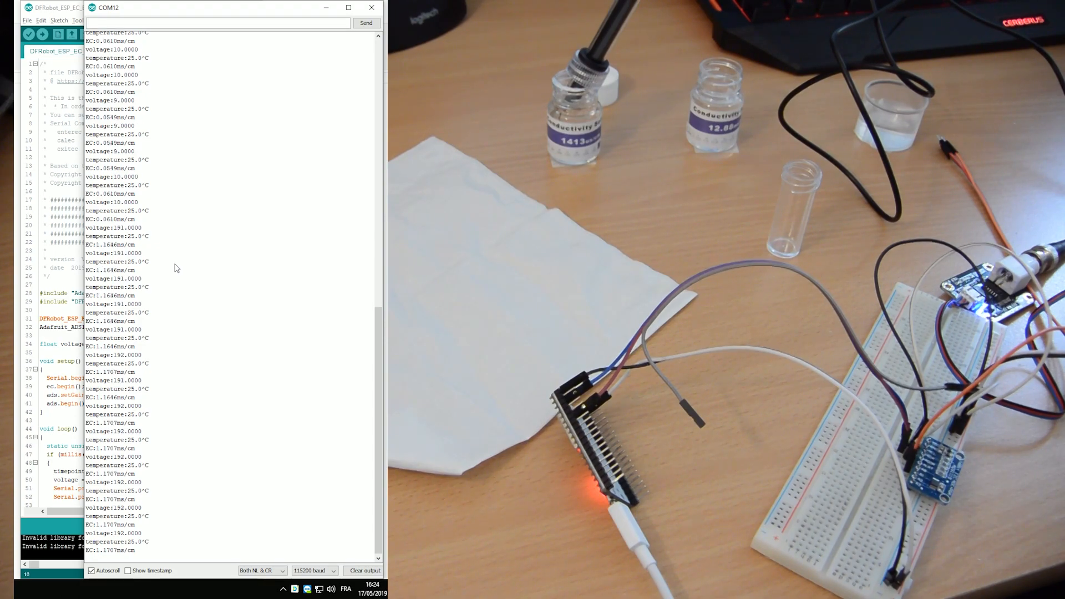
pyautogui.write('ENTER')
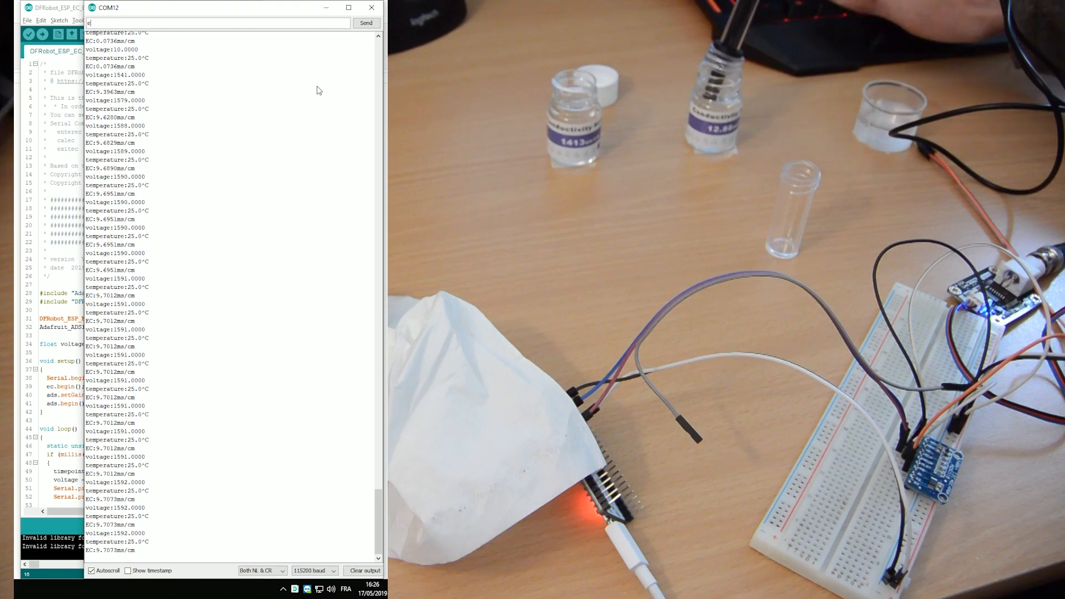
# - Send ENTEREC, CALEC and EXITEC to calibrate at 12.88 mS/cm (K 1.33) and save
pyautogui.write('nterec')
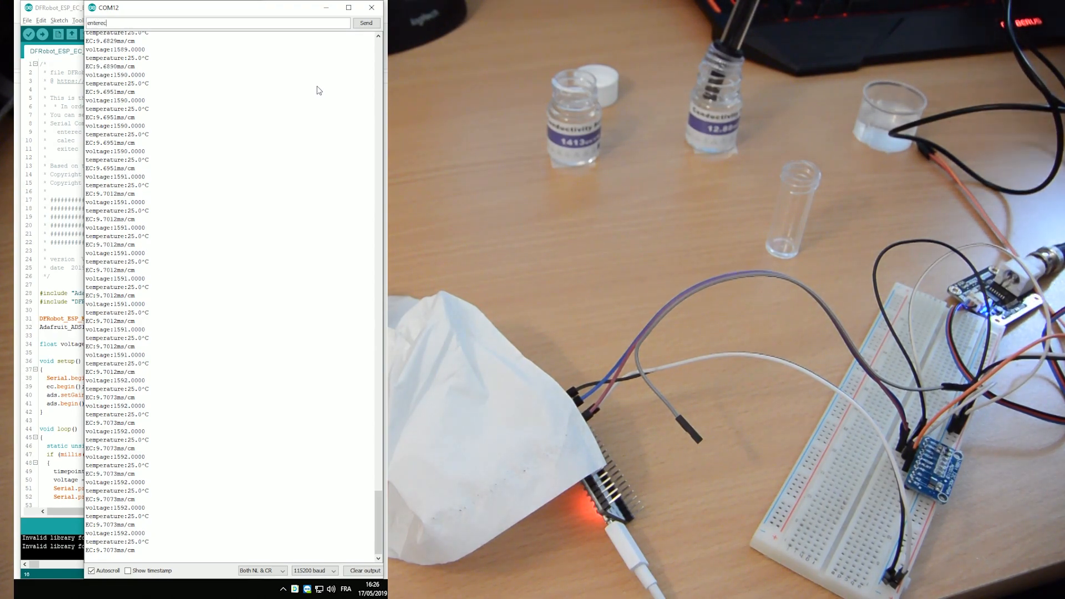
pyautogui.click(365, 23)
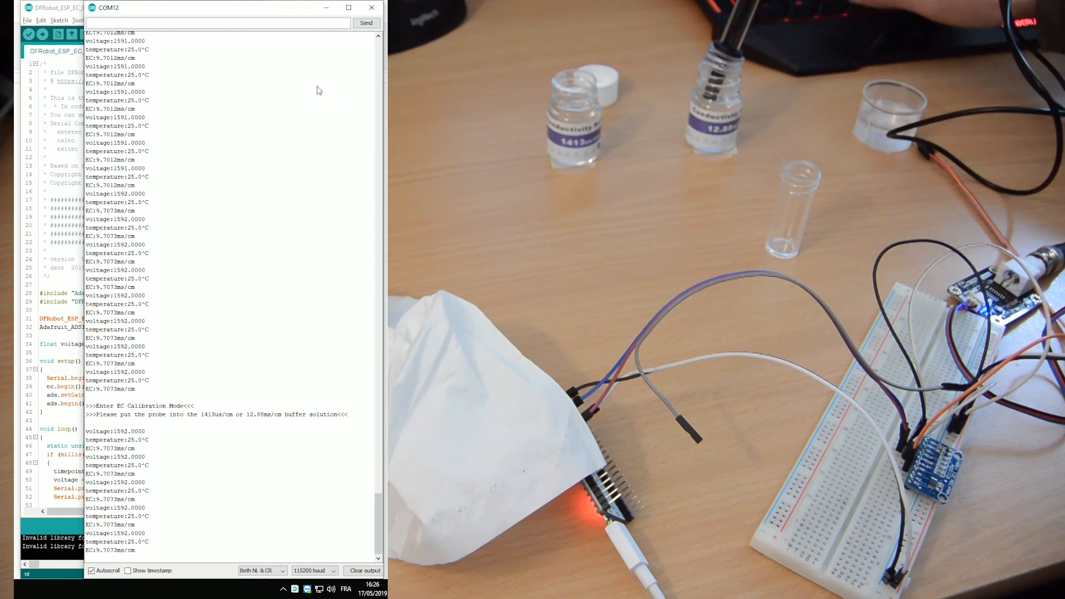
pyautogui.write('CALEC')
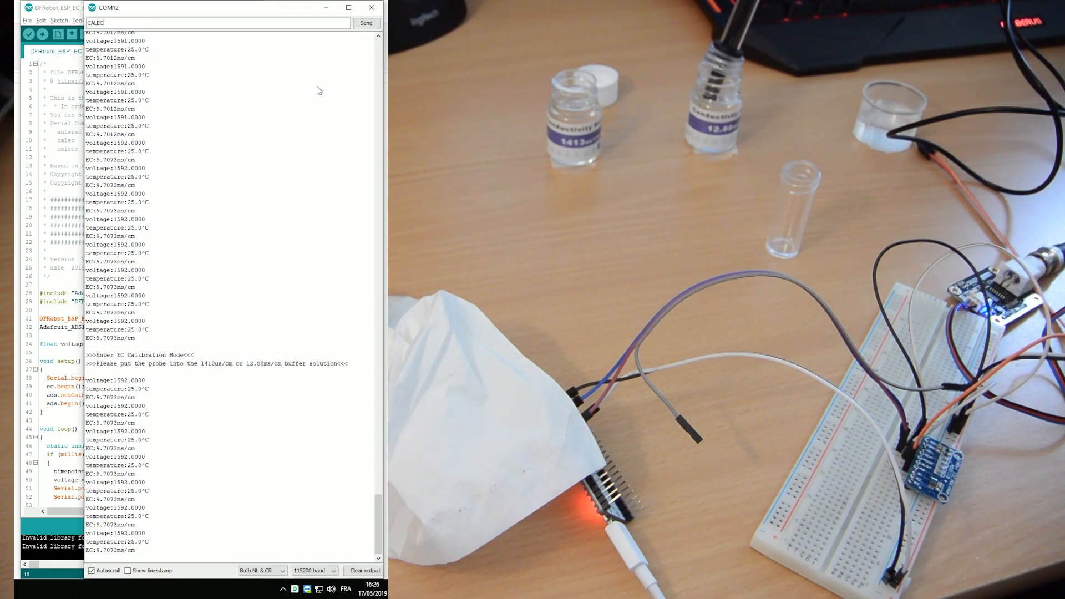
pyautogui.click(365, 22)
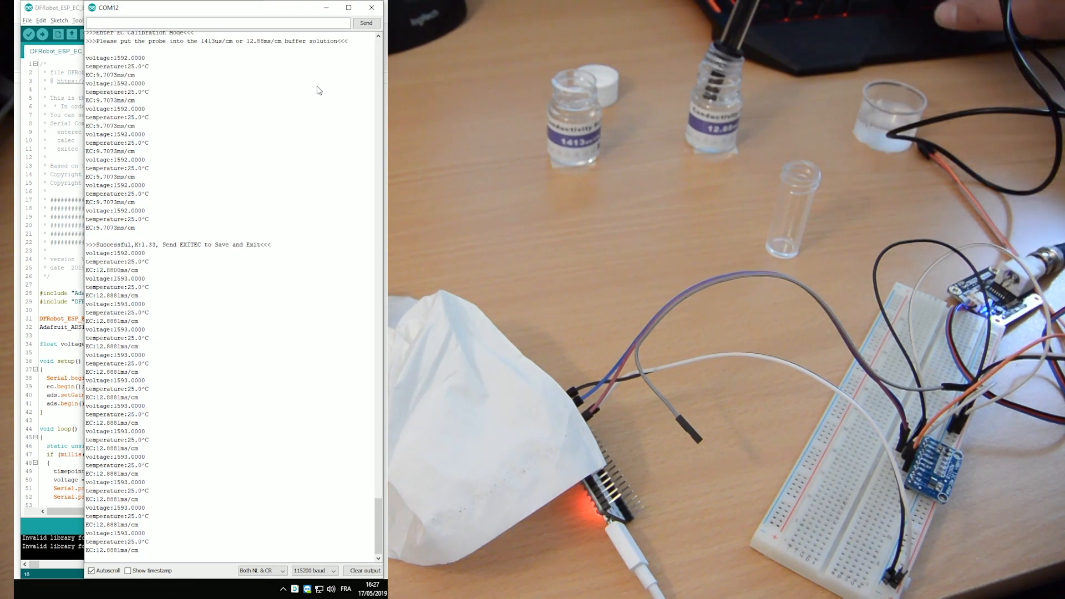
pyautogui.write('EXITEC')
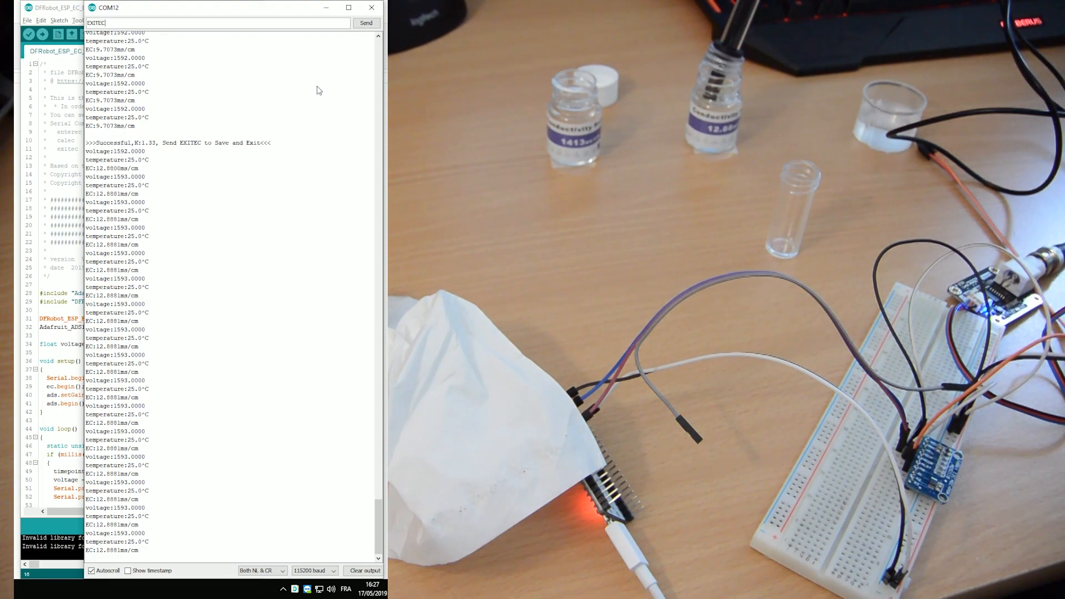
pyautogui.click(365, 22)
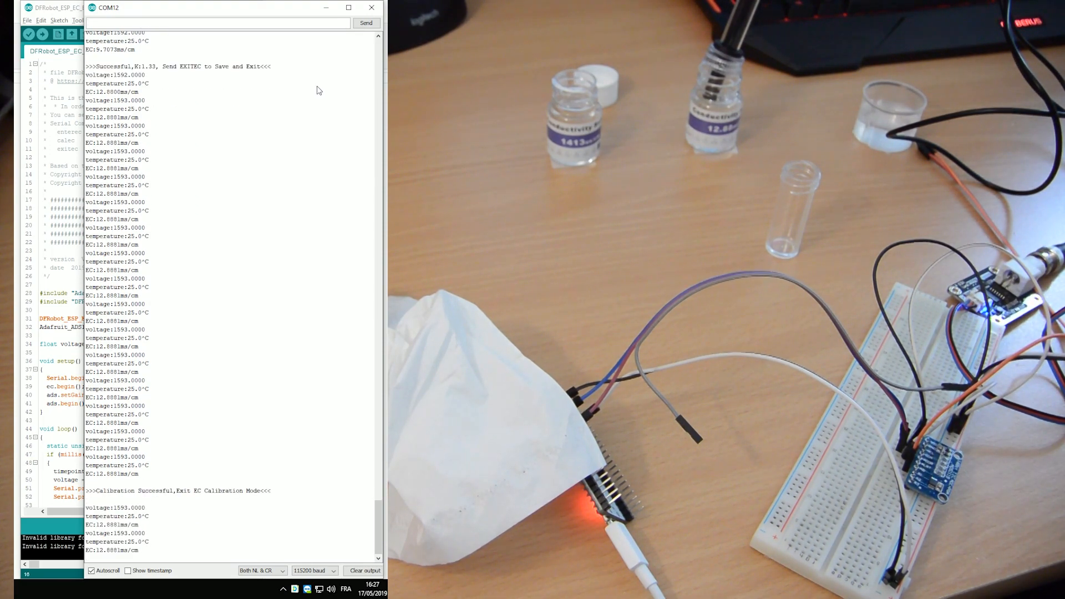